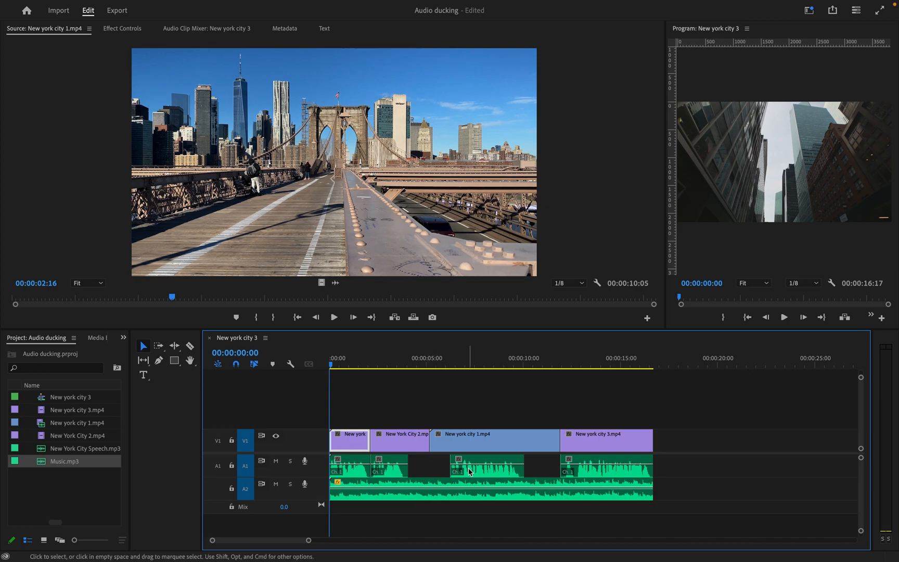
# Open the Essential Sound panel from the Window menu.
pyautogui.click(348, 6)
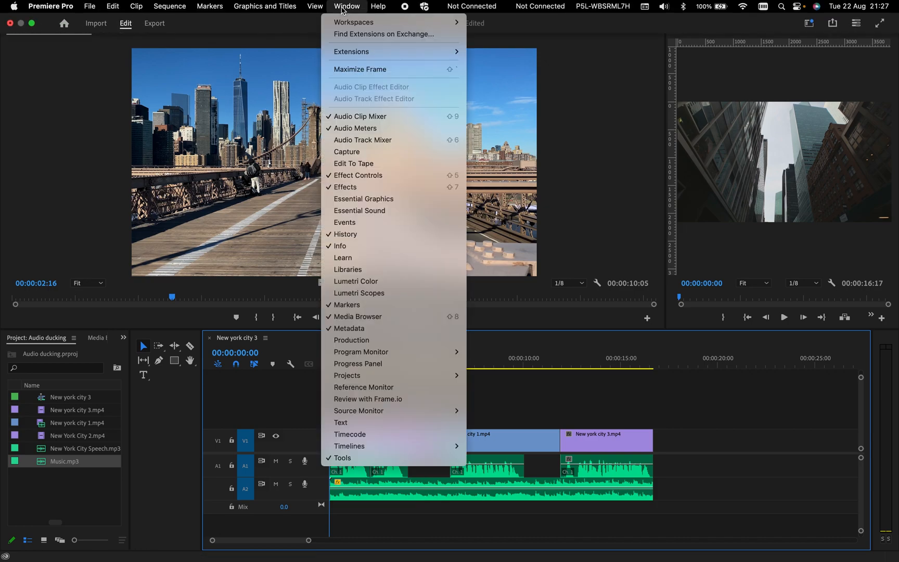
pyautogui.moveTo(364, 211)
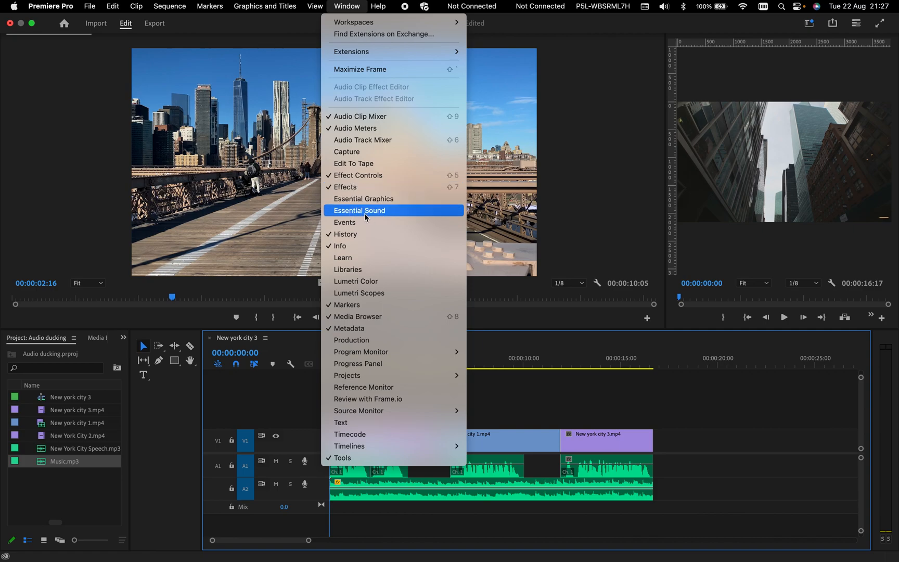
pyautogui.click(359, 211)
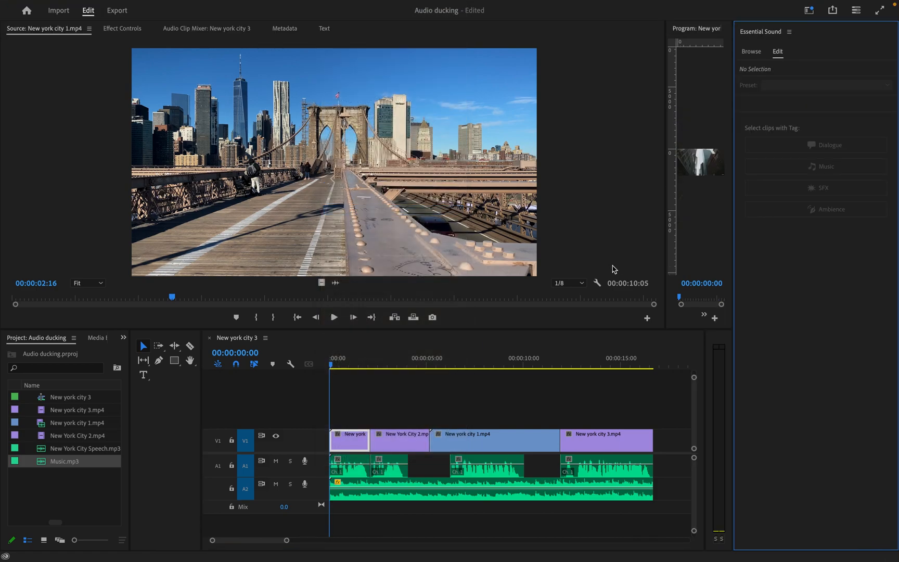
pyautogui.moveTo(647, 347)
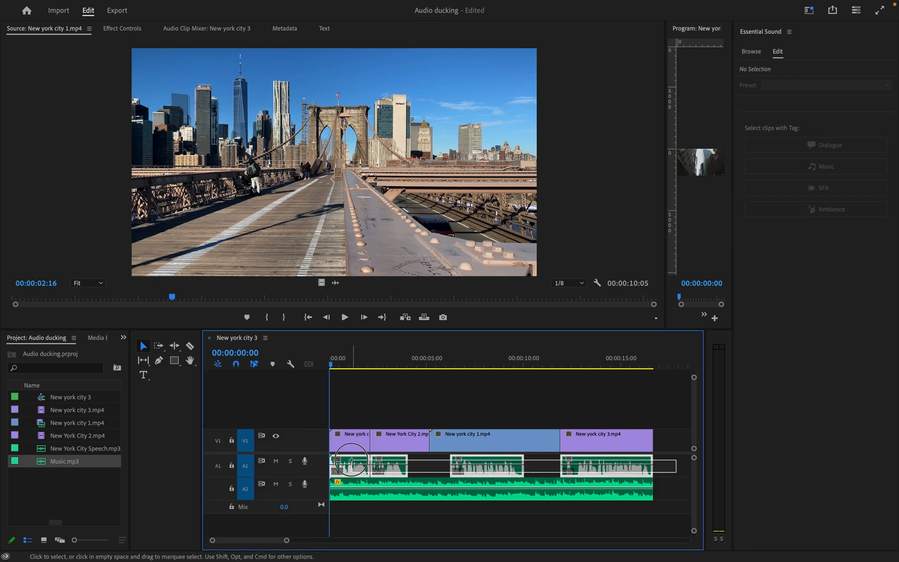
# Select all the narration clips on audio track A1.
pyautogui.click(355, 465)
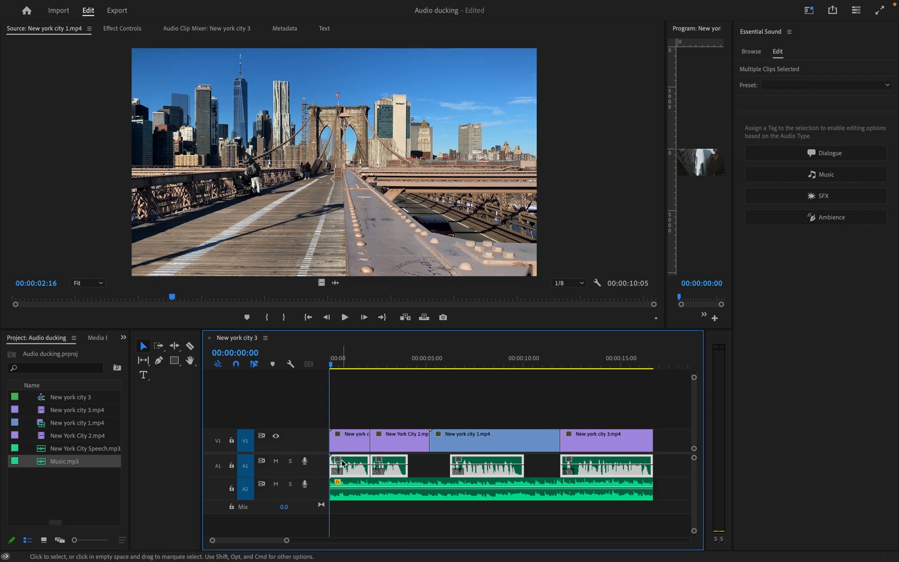
pyautogui.moveTo(418, 470)
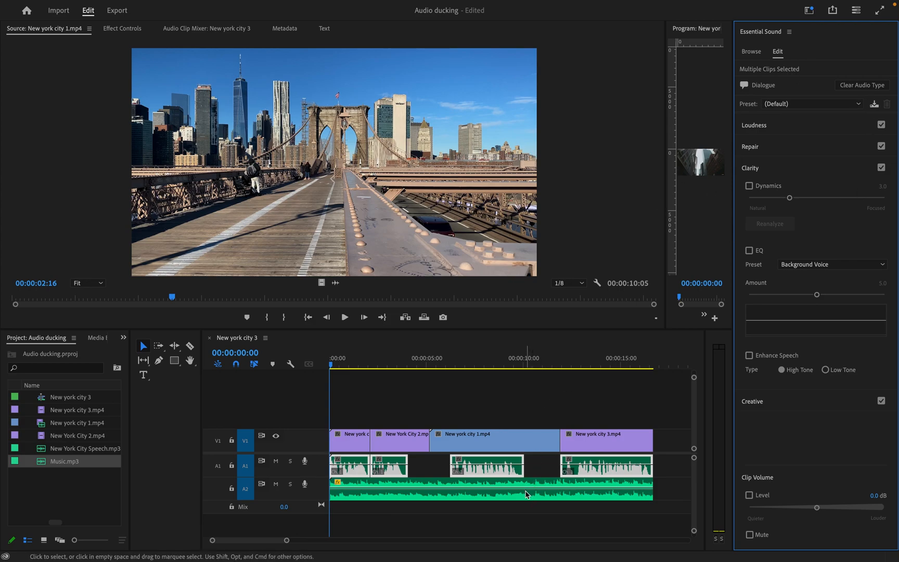
# Select the Music.mp3 clip on A2 and tag it as Music.
pyautogui.click(491, 491)
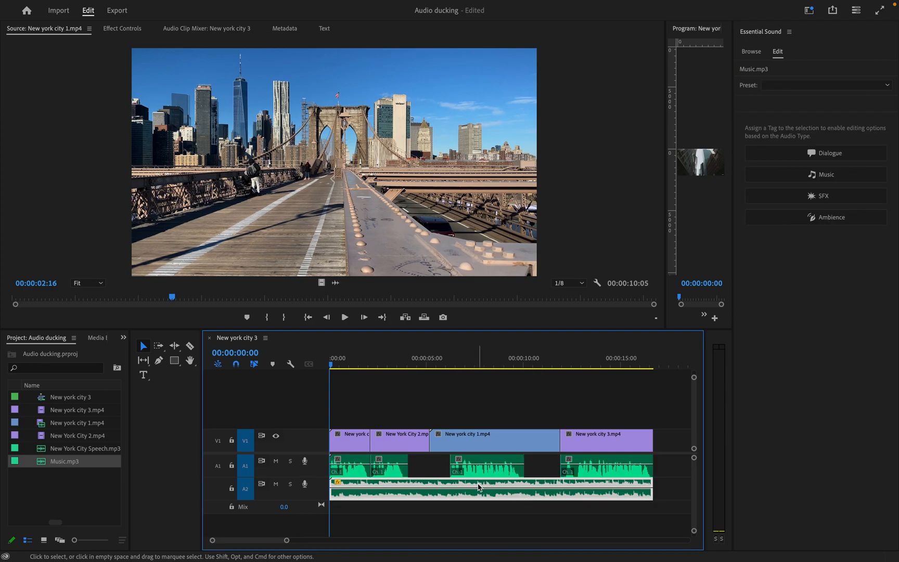
pyautogui.moveTo(479, 488)
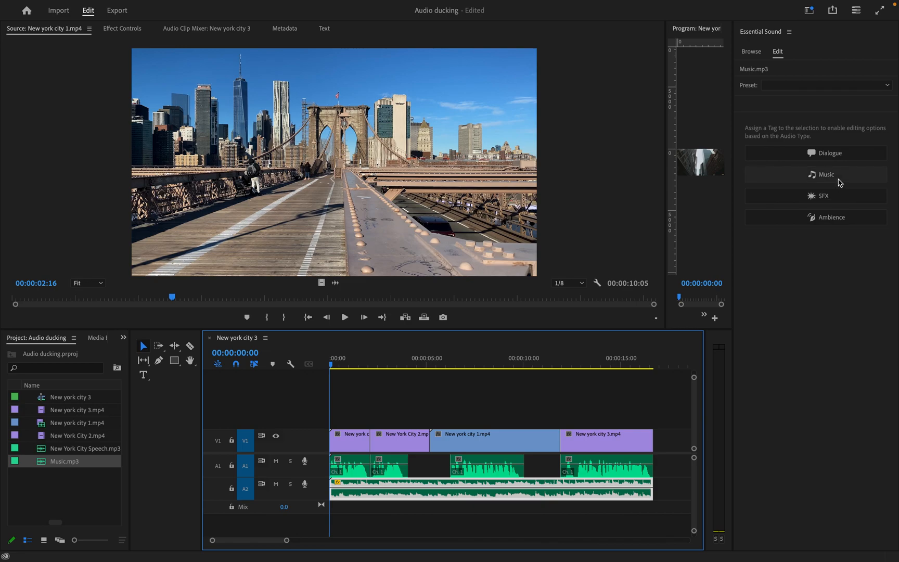
pyautogui.click(826, 175)
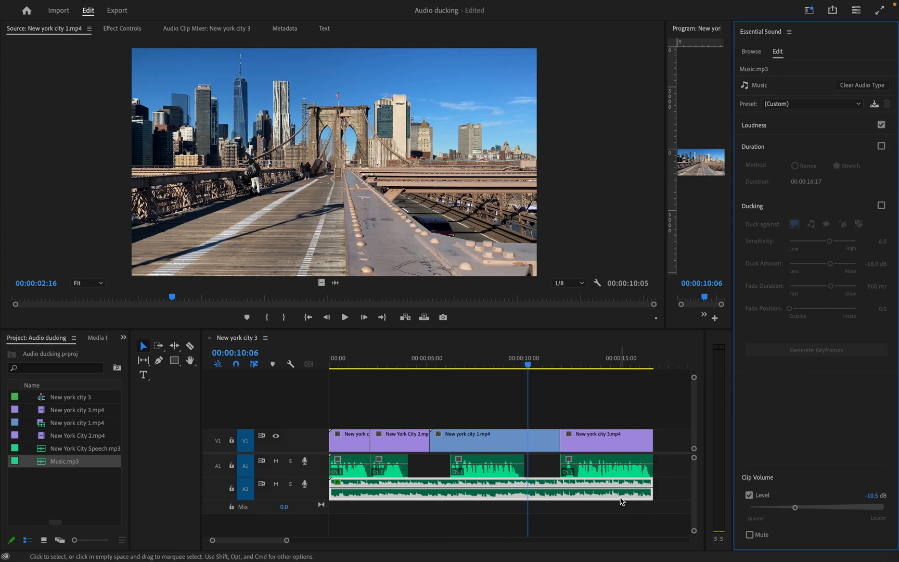
pyautogui.moveTo(631, 497)
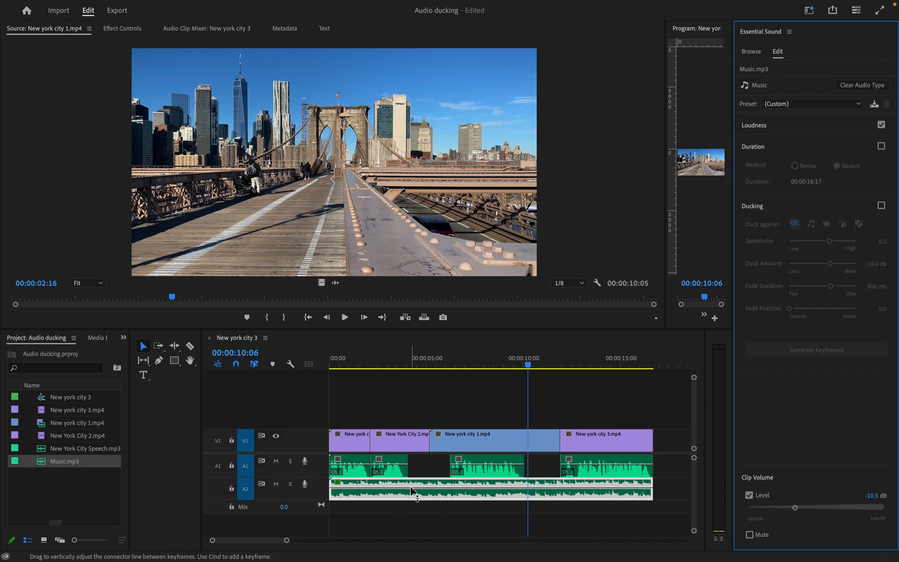
pyautogui.moveTo(454, 488)
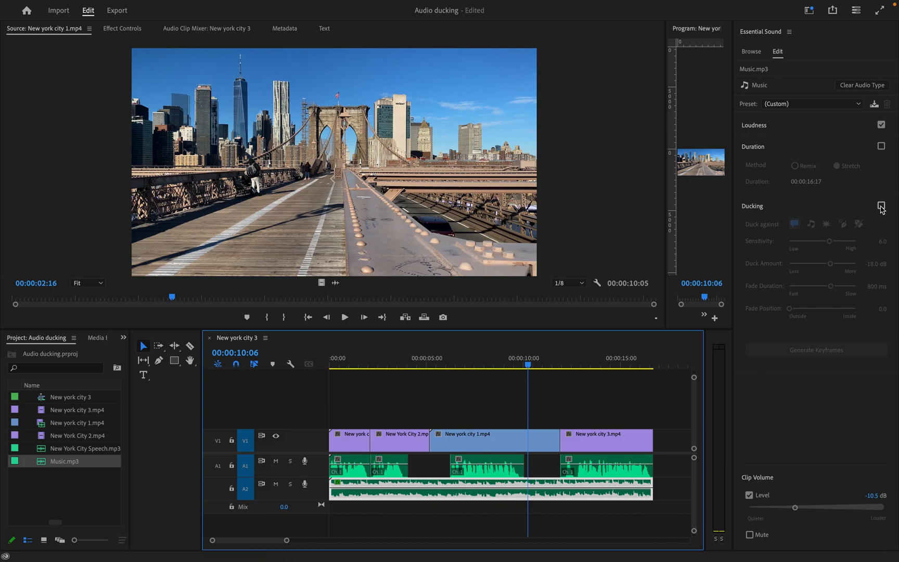
# Enable Ducking against Dialogue and generate volume keyframes on the music clip.
pyautogui.click(882, 207)
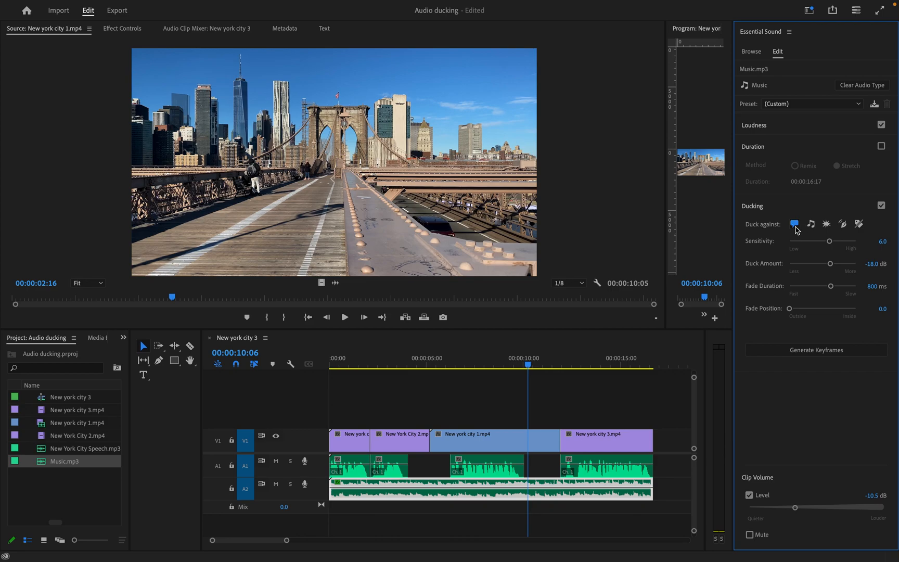
pyautogui.moveTo(811, 224)
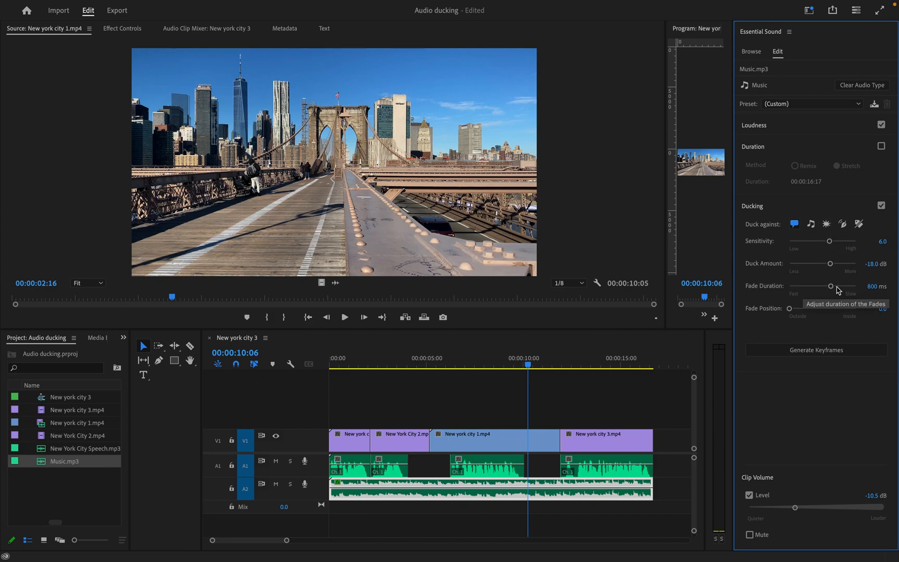
pyautogui.moveTo(822, 373)
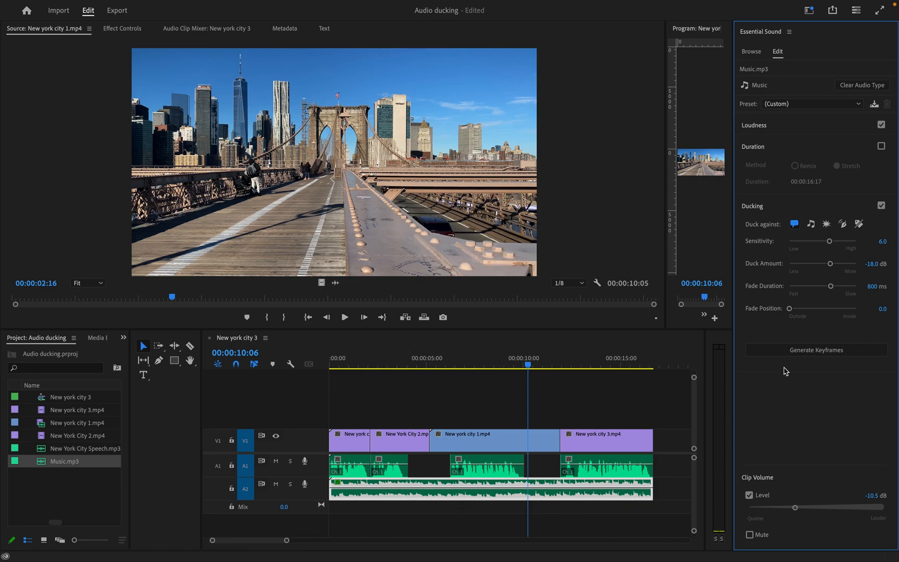
pyautogui.click(815, 349)
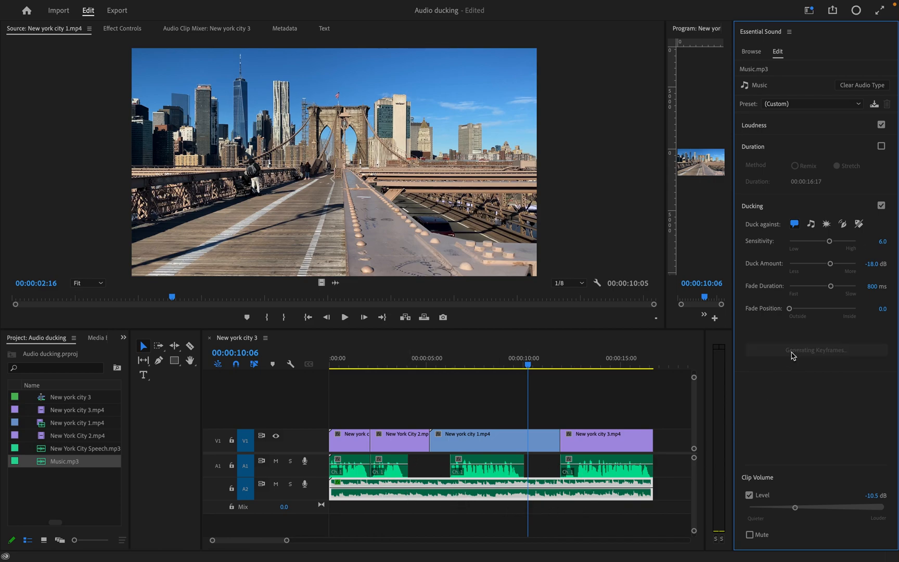
pyautogui.click(815, 350)
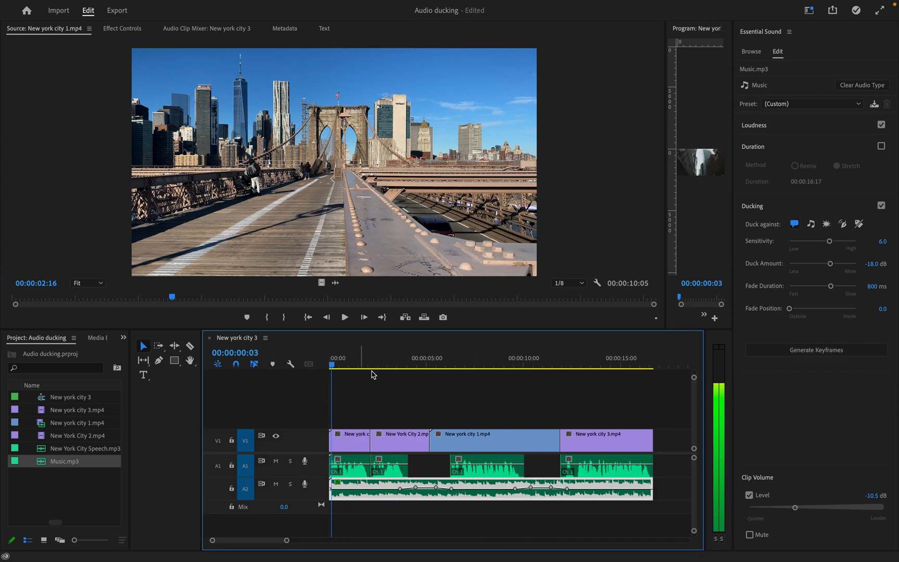
# Play the sequence from the start and set Duck Amount from -18 dB to -10.4 dB.
pyautogui.click(373, 358)
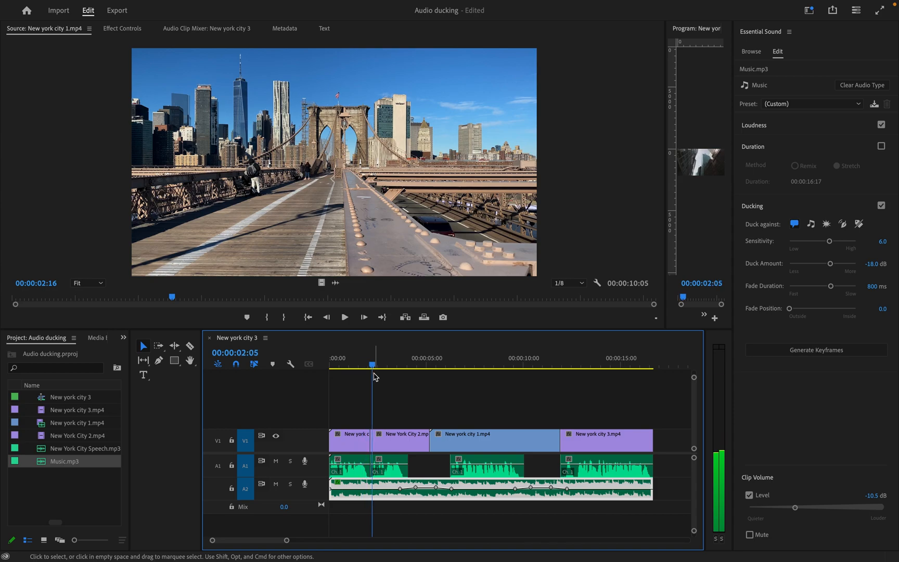
pyautogui.click(406, 358)
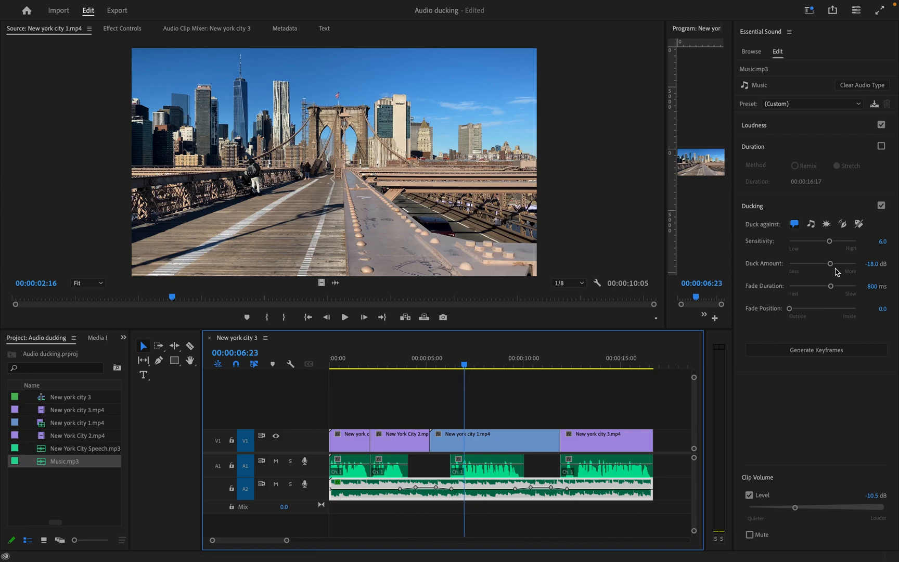
pyautogui.moveTo(829, 264); pyautogui.dragTo(832, 264)
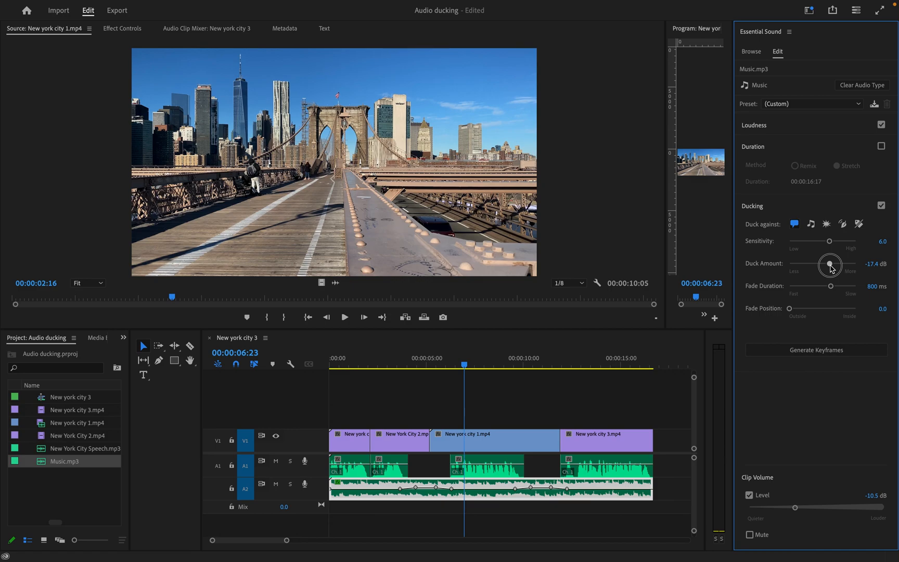
pyautogui.moveTo(830, 264); pyautogui.dragTo(822, 265)
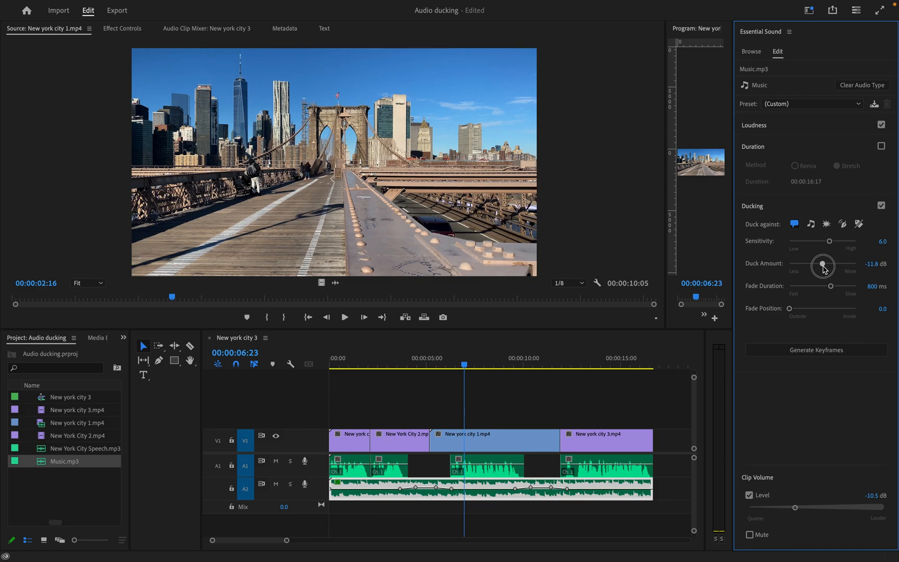
pyautogui.moveTo(822, 265); pyautogui.dragTo(825, 264)
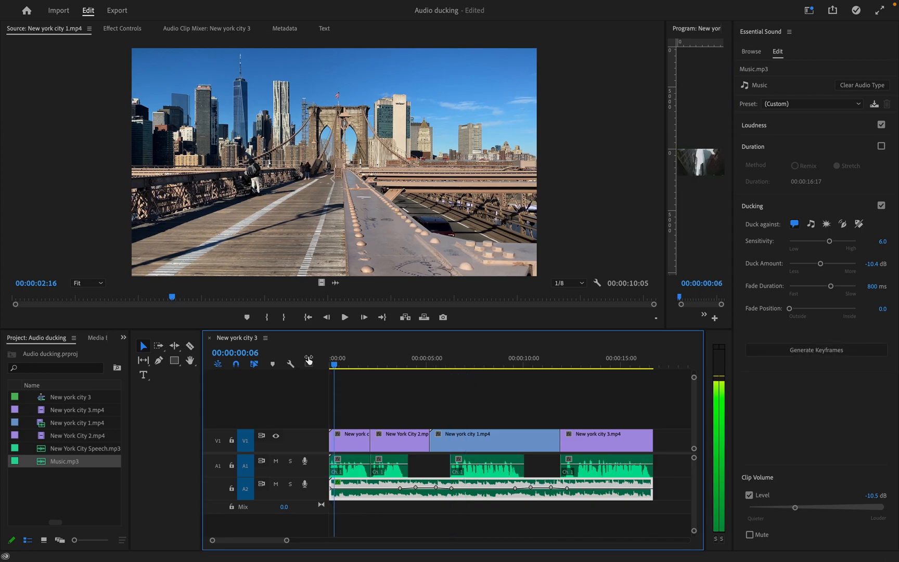
pyautogui.click(372, 358)
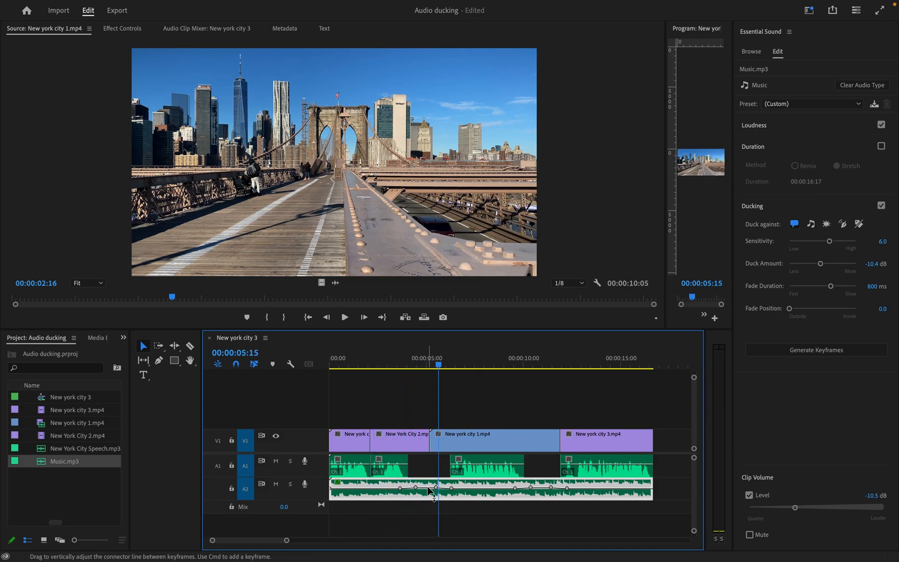
pyautogui.moveTo(433, 496); pyautogui.dragTo(433, 489)
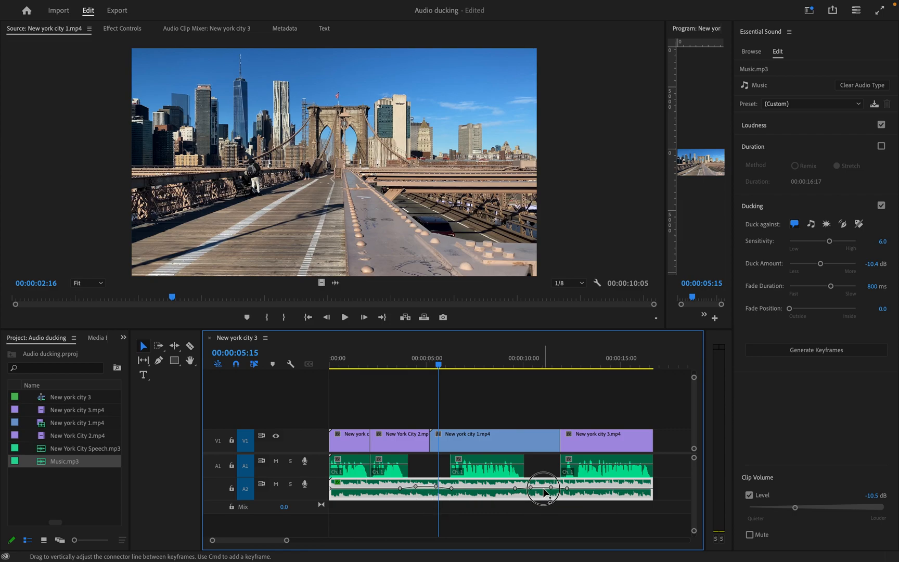
pyautogui.moveTo(541, 485); pyautogui.dragTo(542, 492)
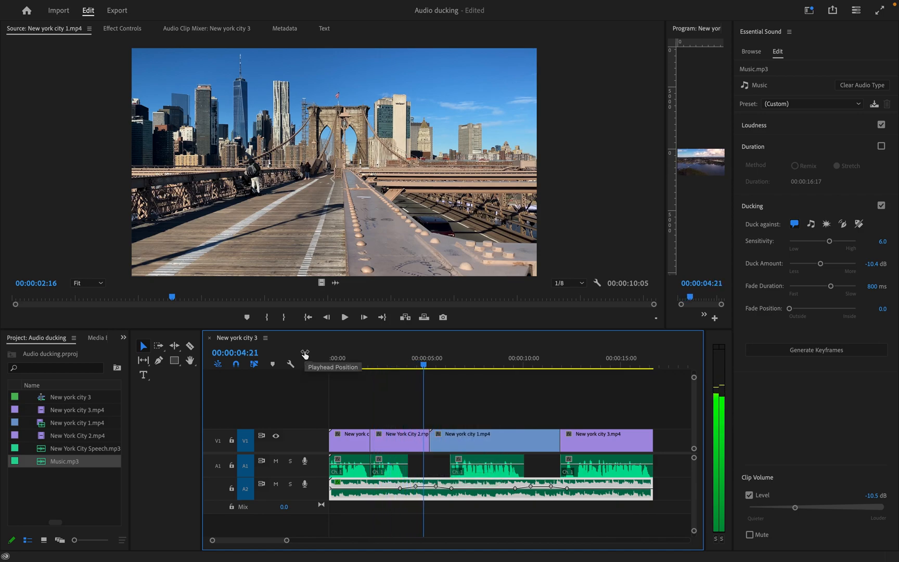
# Shorten the ducking Fade Duration from 800 ms to 576 ms.
pyautogui.click(463, 364)
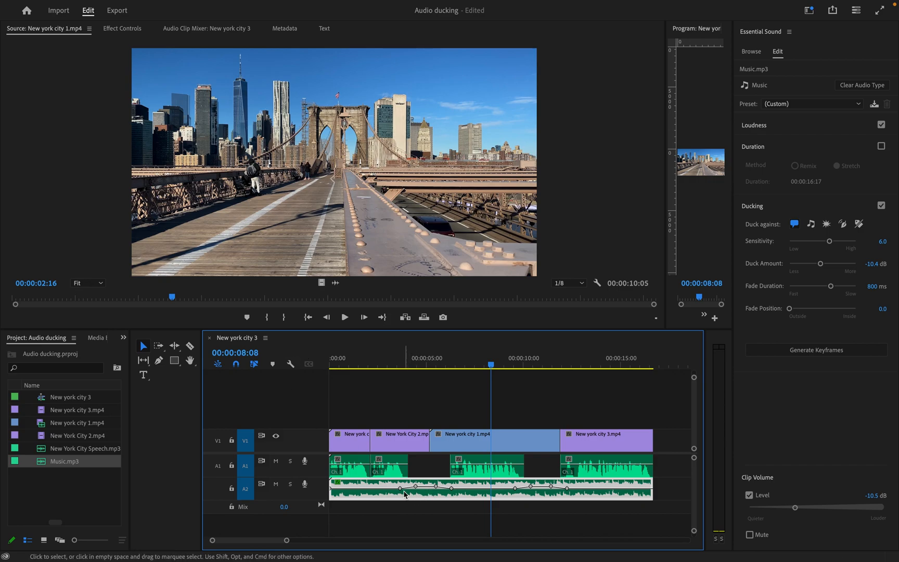
pyautogui.moveTo(414, 424)
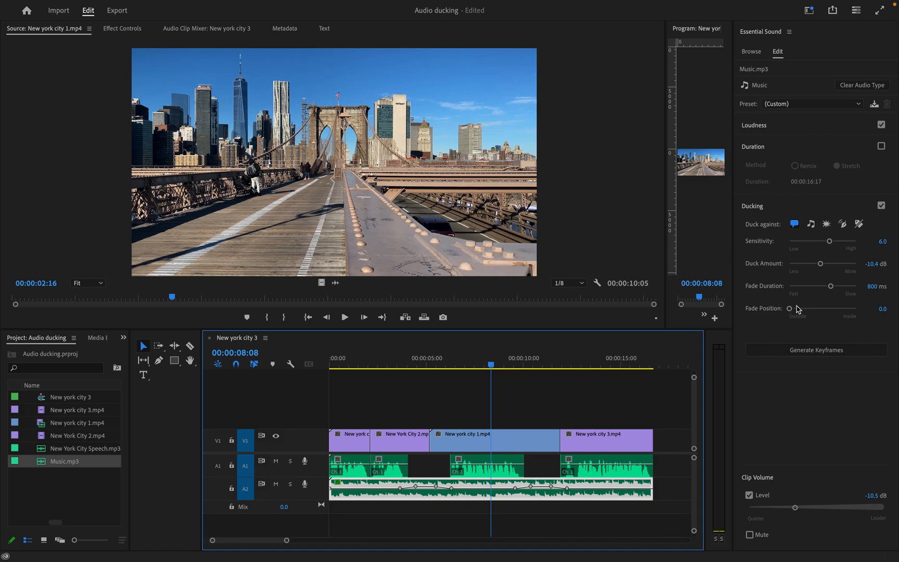
pyautogui.moveTo(830, 286); pyautogui.dragTo(823, 288)
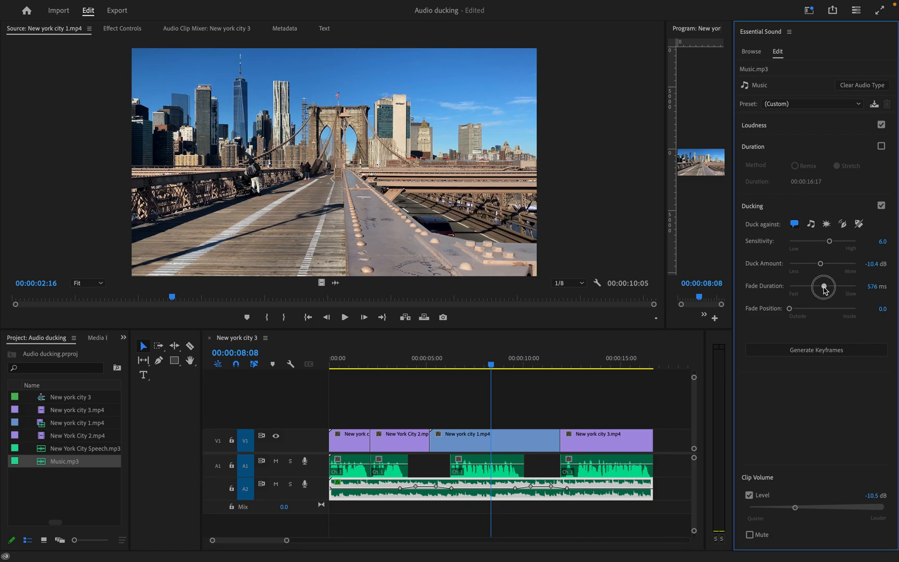